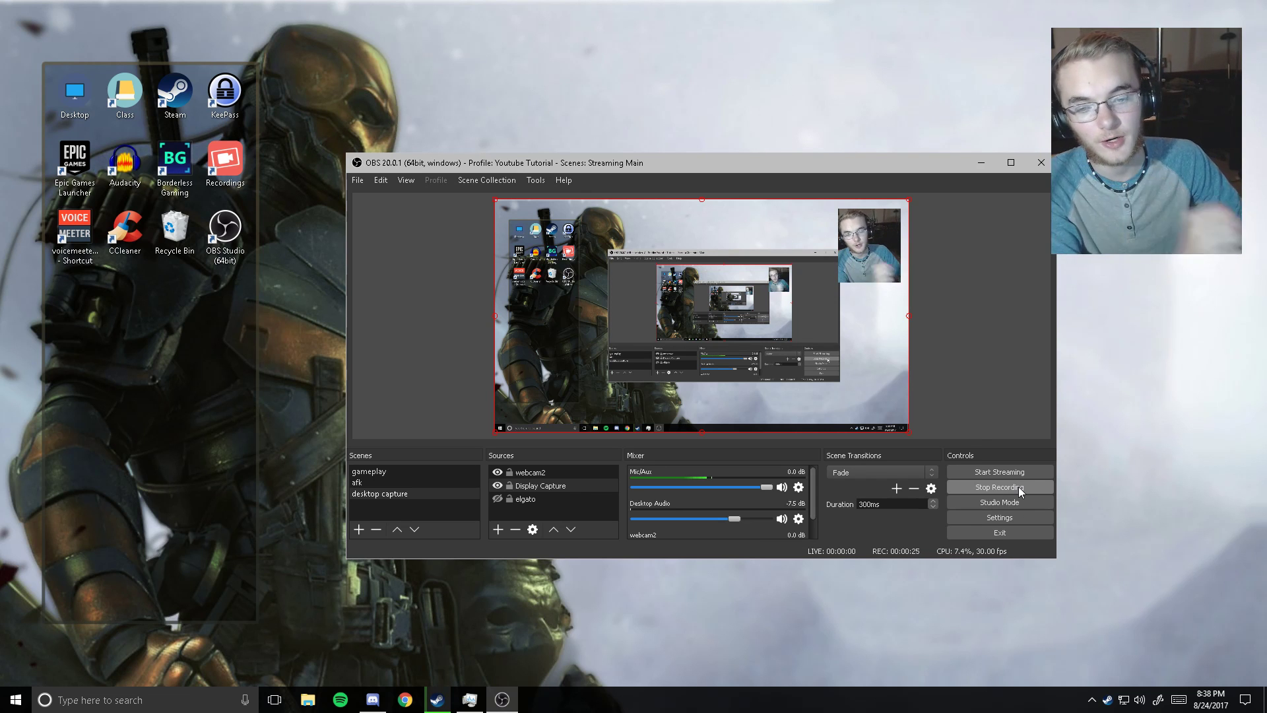
mouse_move(672, 434)
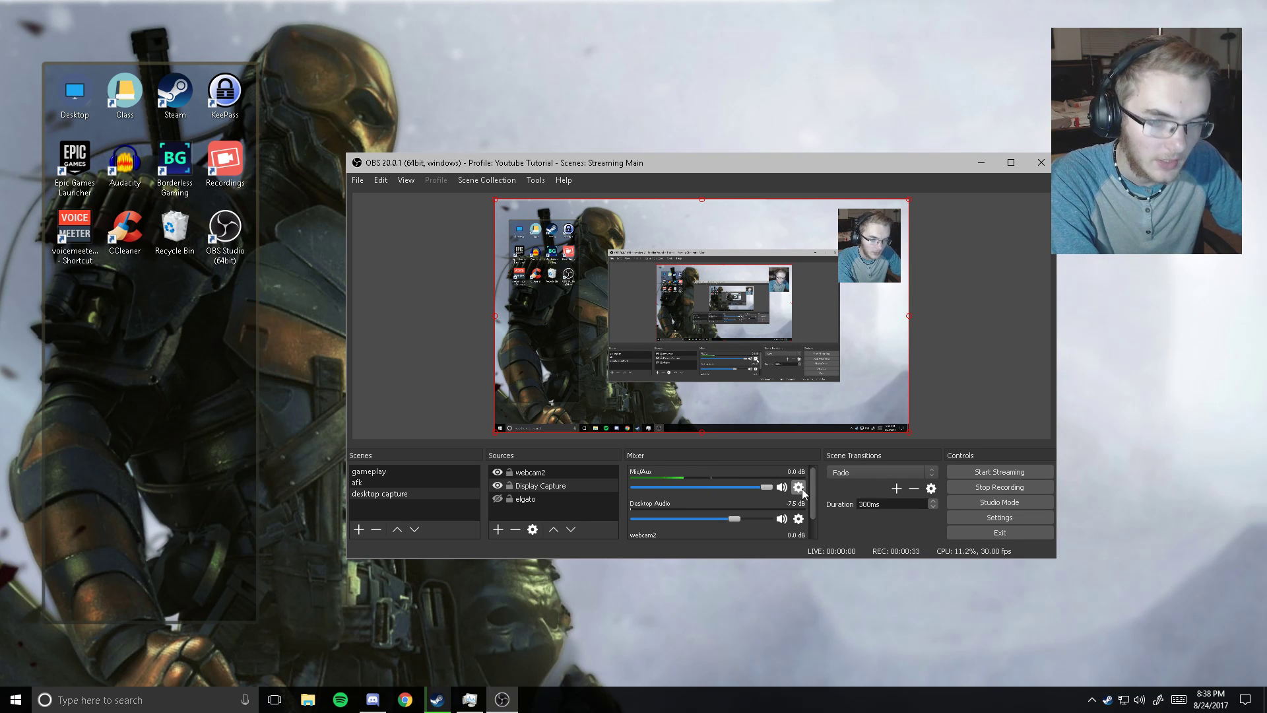
- Add a Noise Suppression filter with its default name to the Mic/Aux source's audio filters
left_click(798, 485)
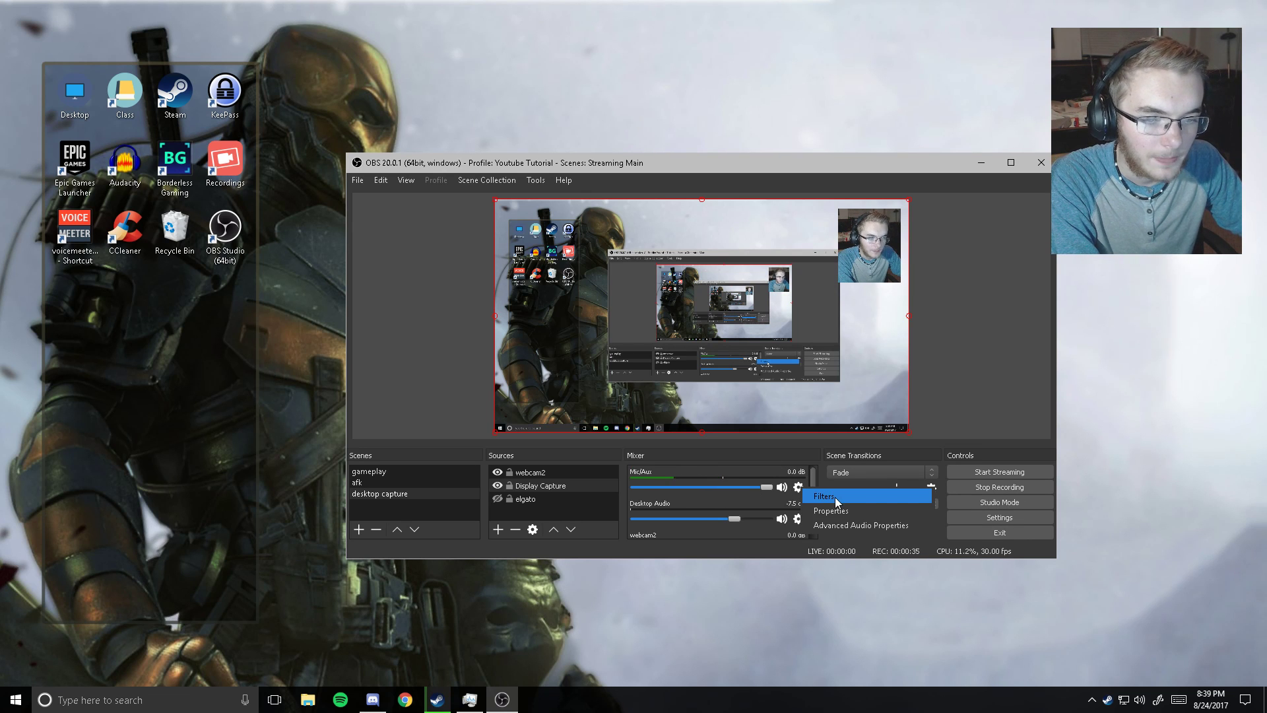
left_click(824, 496)
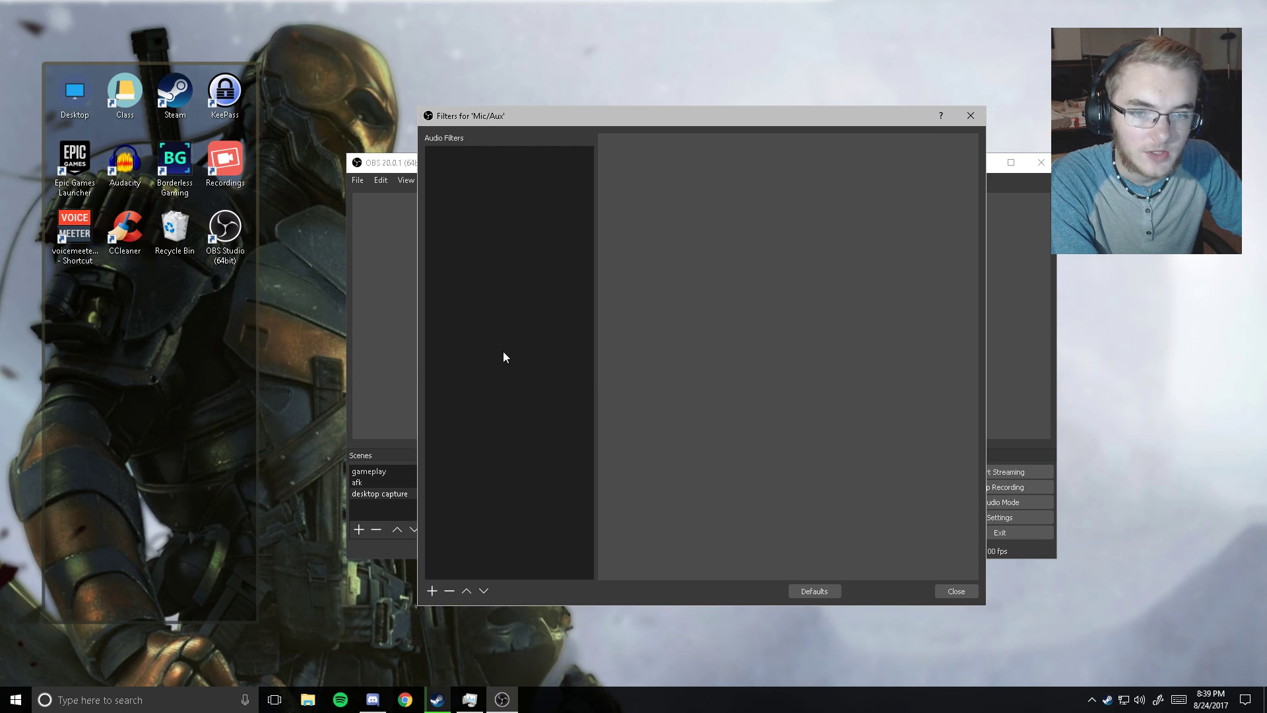
left_click(431, 591)
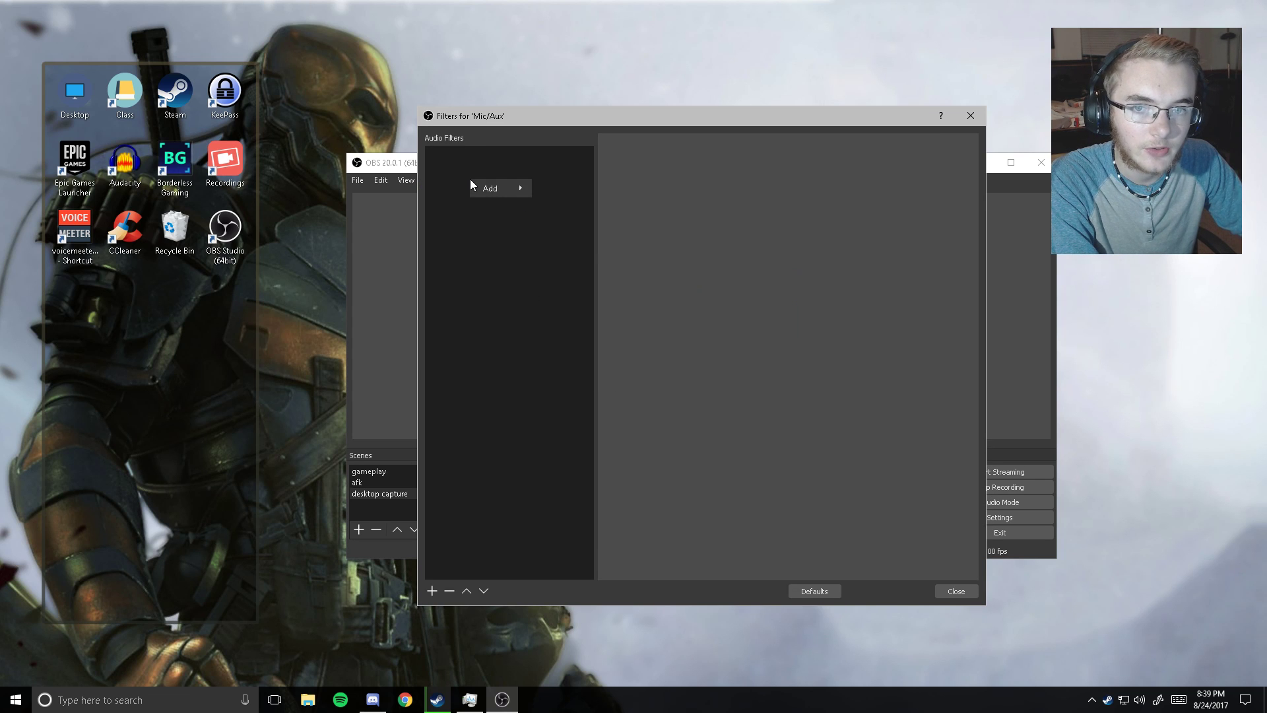
left_click(490, 188)
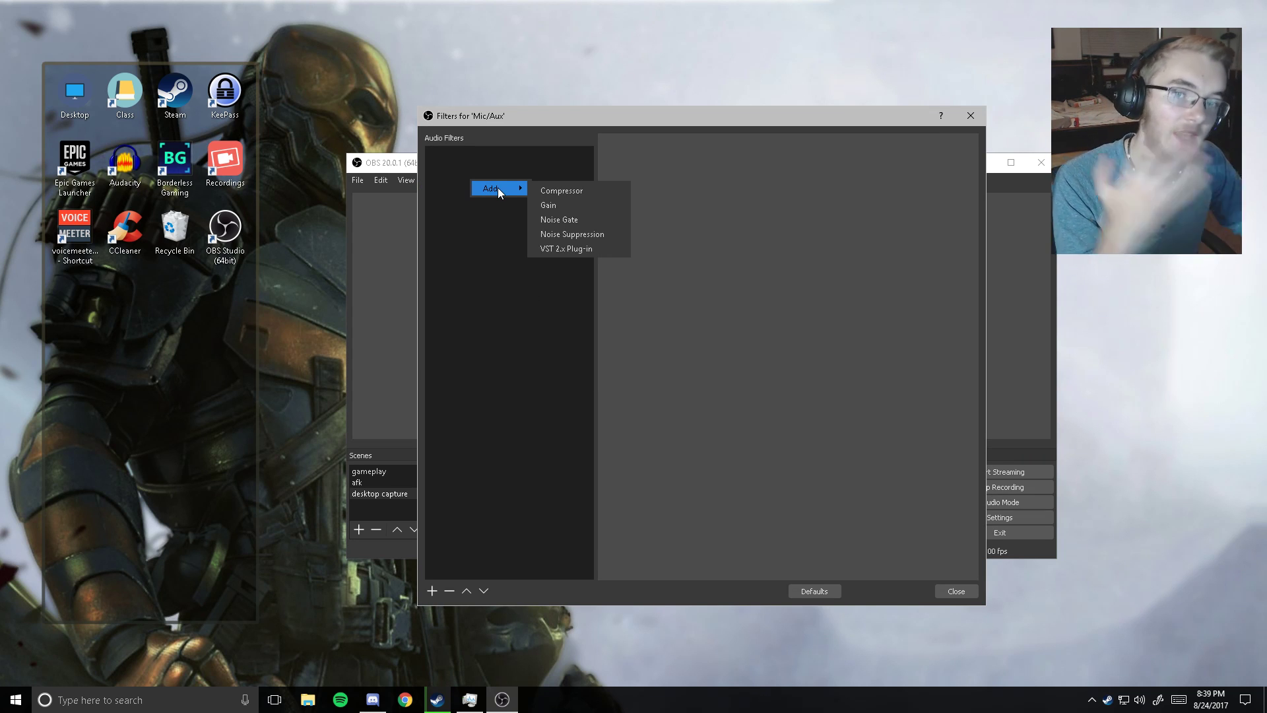
mouse_move(561, 190)
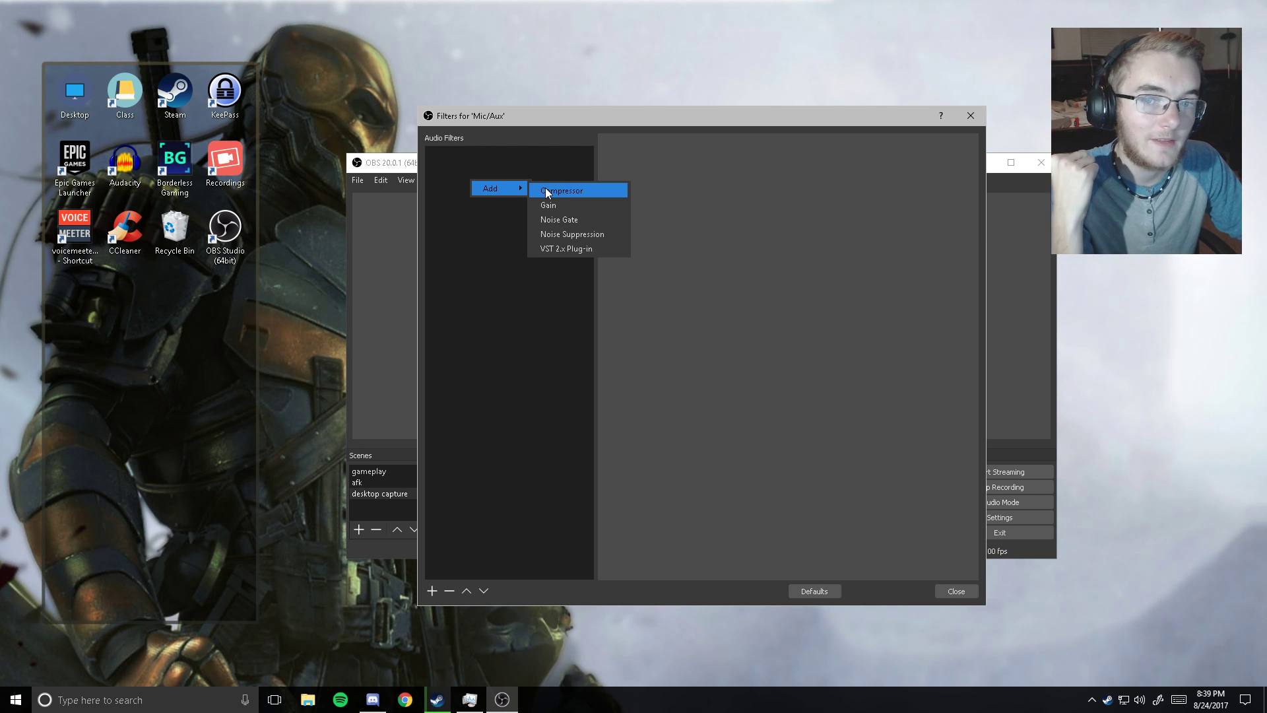
mouse_move(570, 234)
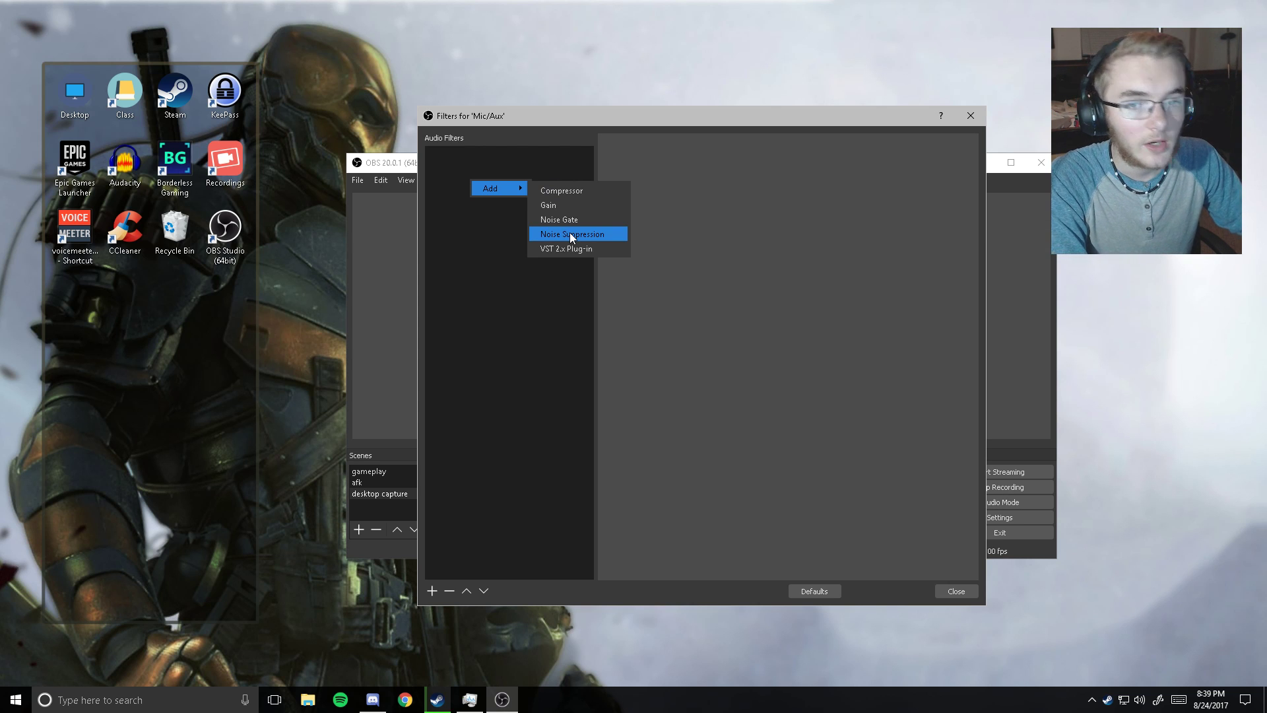
left_click(571, 234)
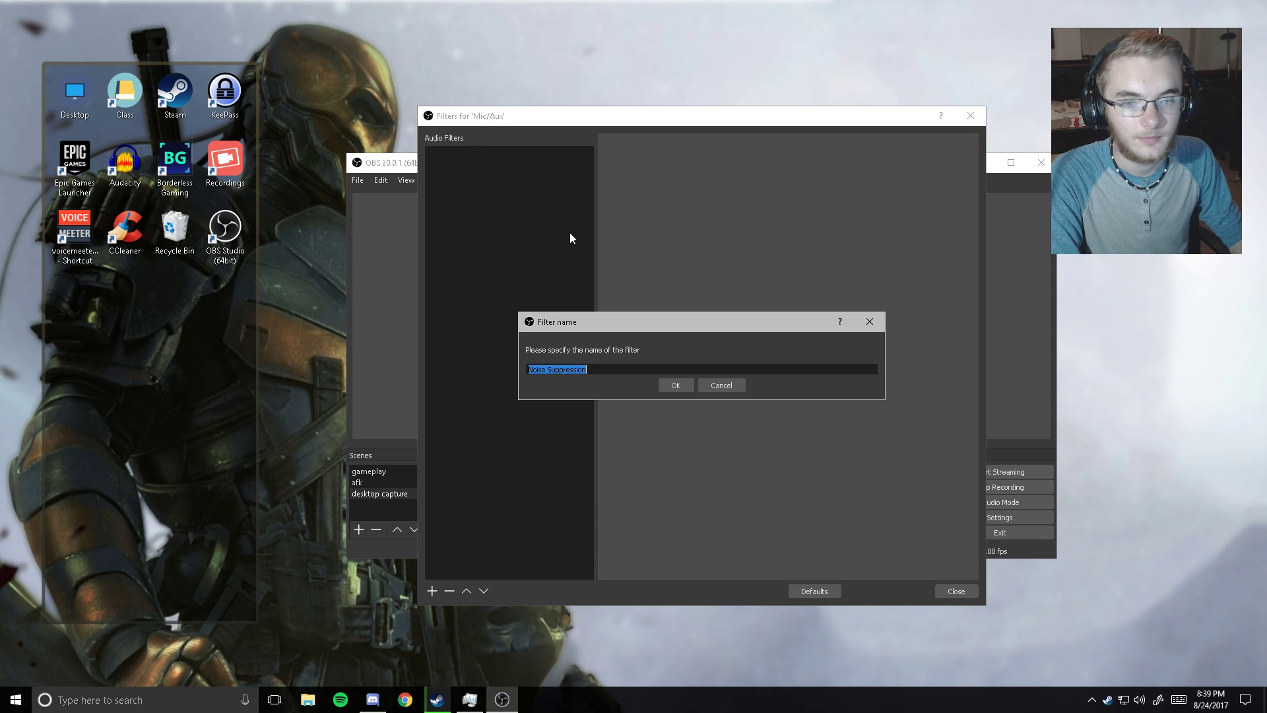
left_click(674, 385)
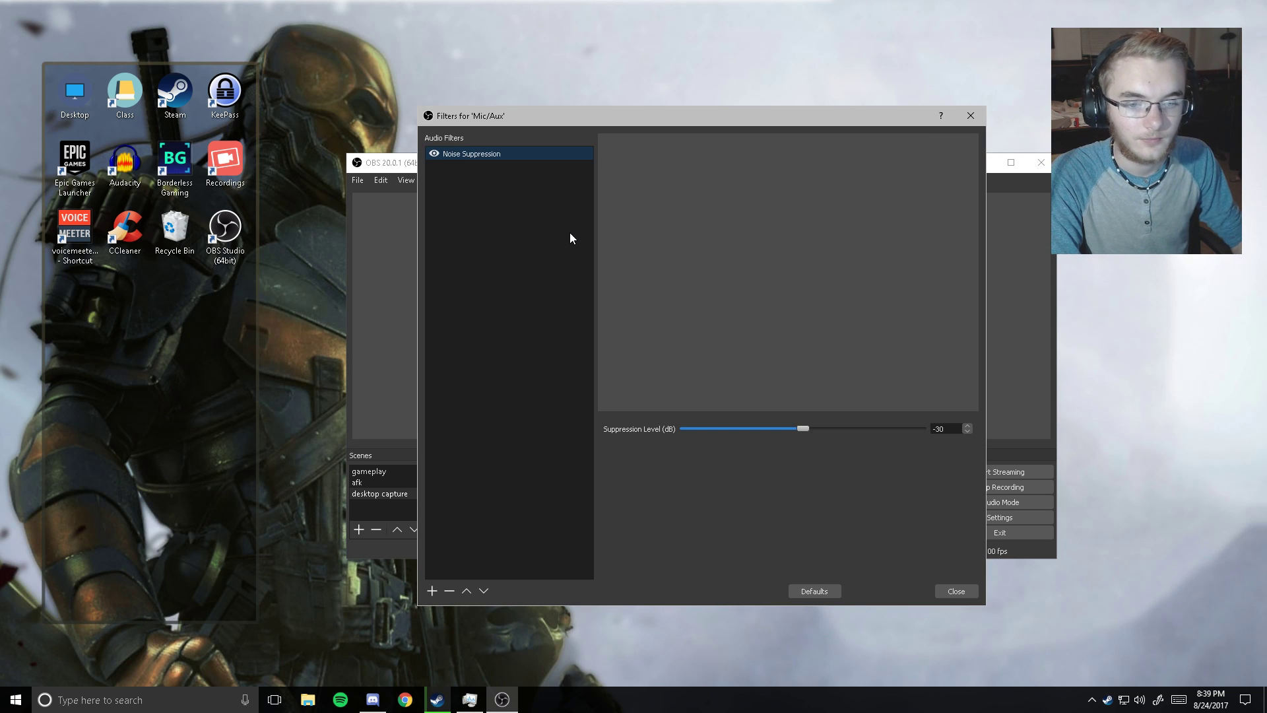
- Close the Filters for 'Mic/Aux' window to return to OBS's main window
left_click(955, 591)
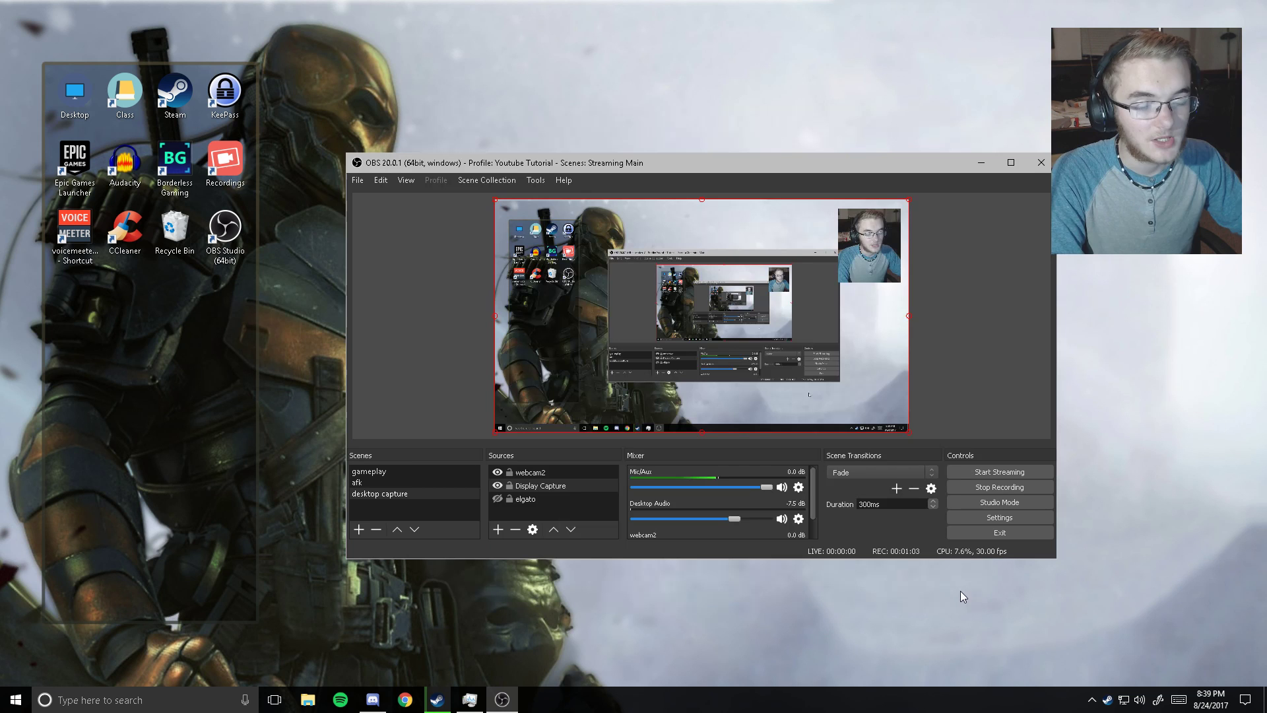
mouse_move(935, 563)
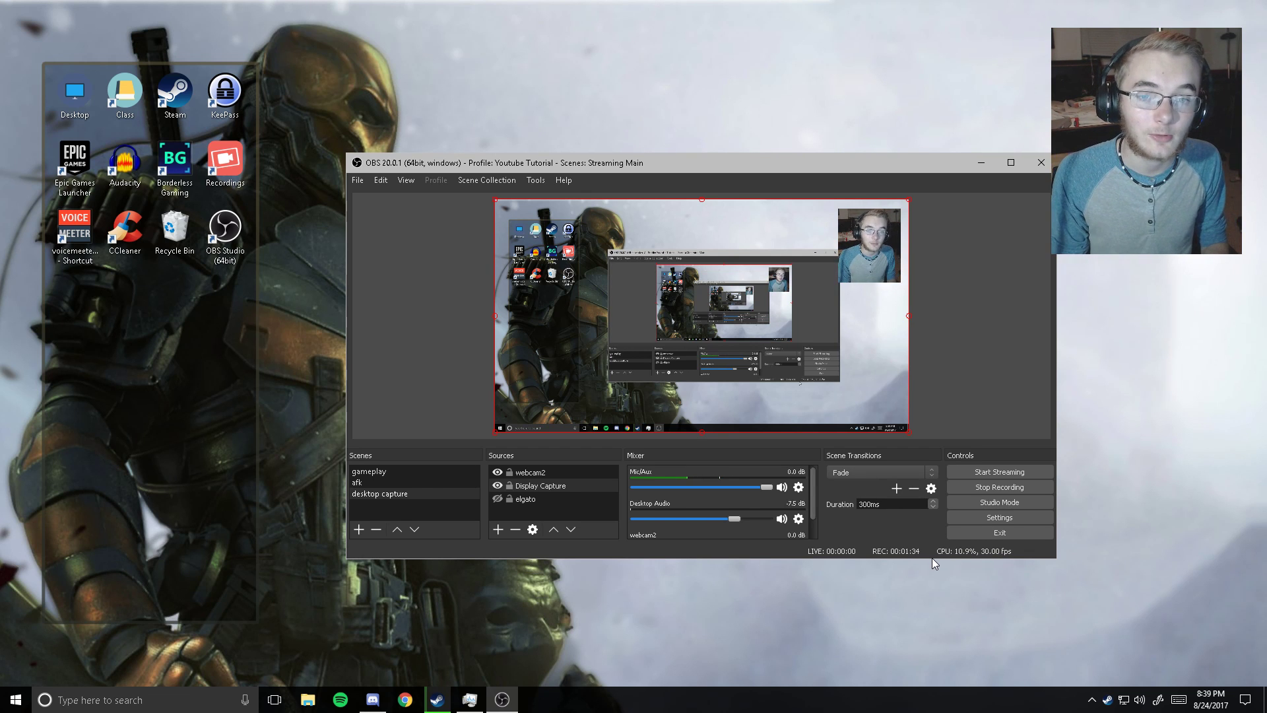
mouse_move(912, 487)
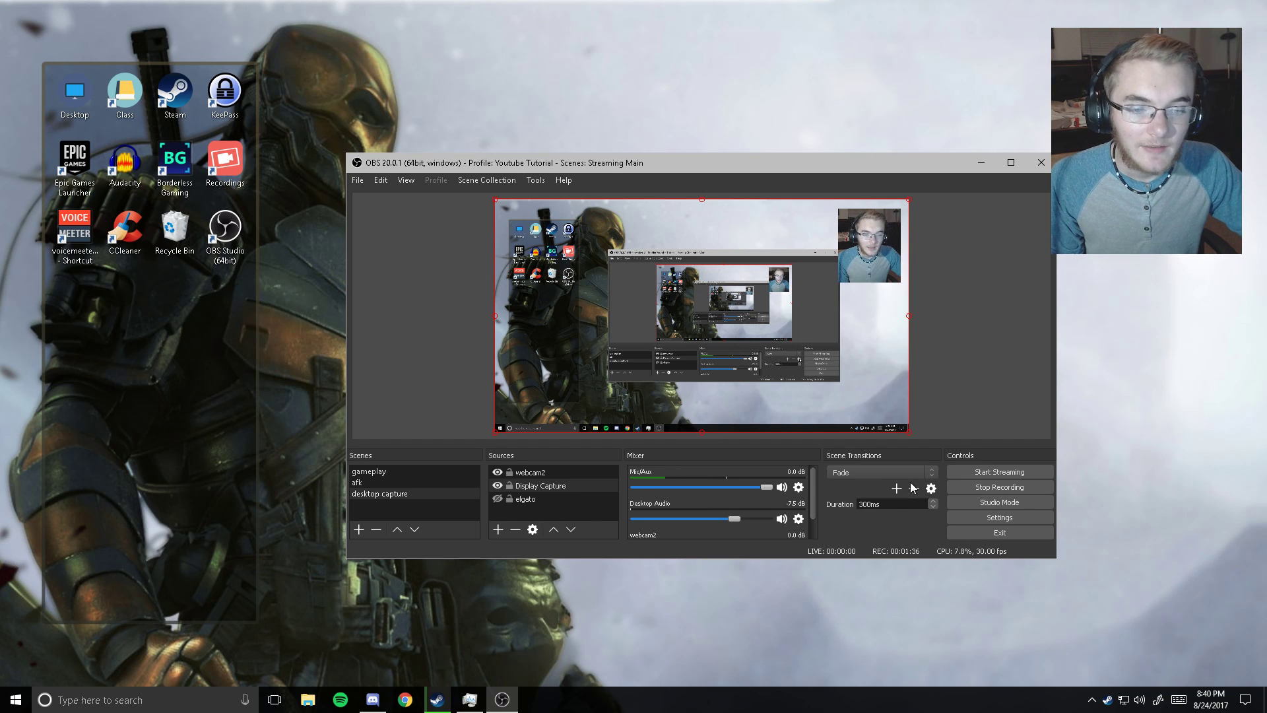
- Lower the Mic/Aux Noise Suppression level to -26 dB and close the filters window
left_click(799, 488)
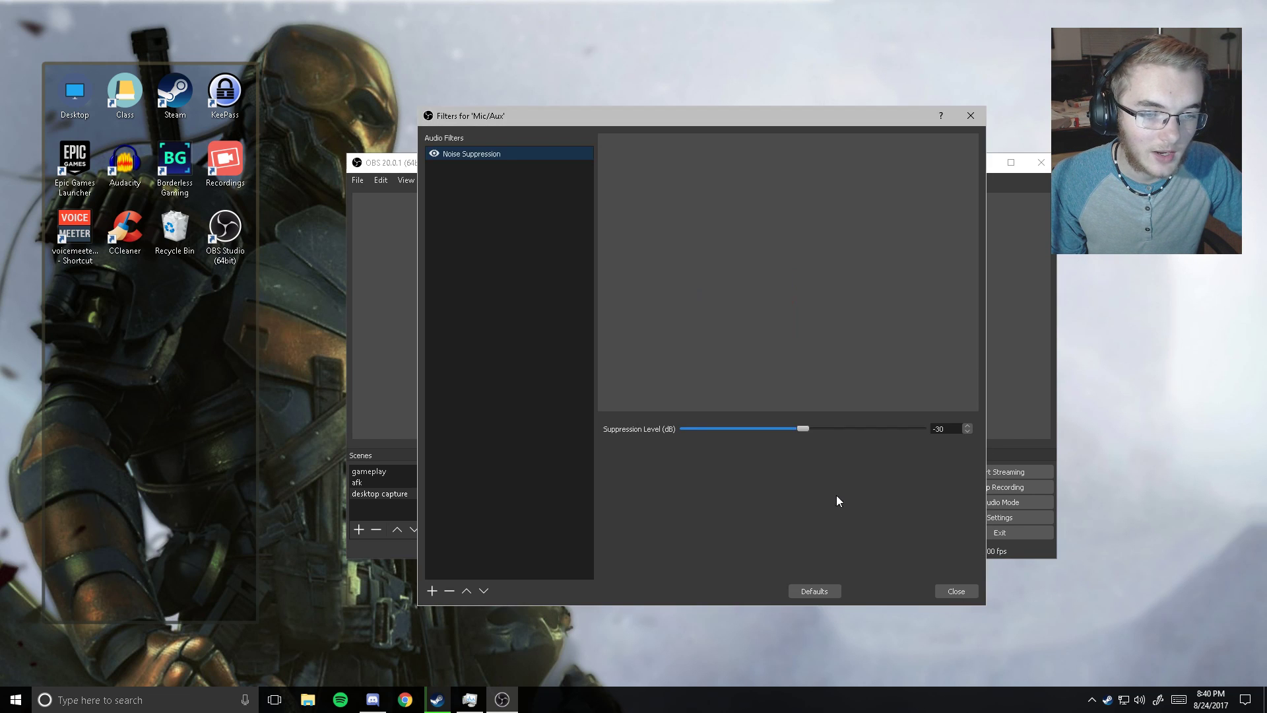
mouse_move(802, 429)
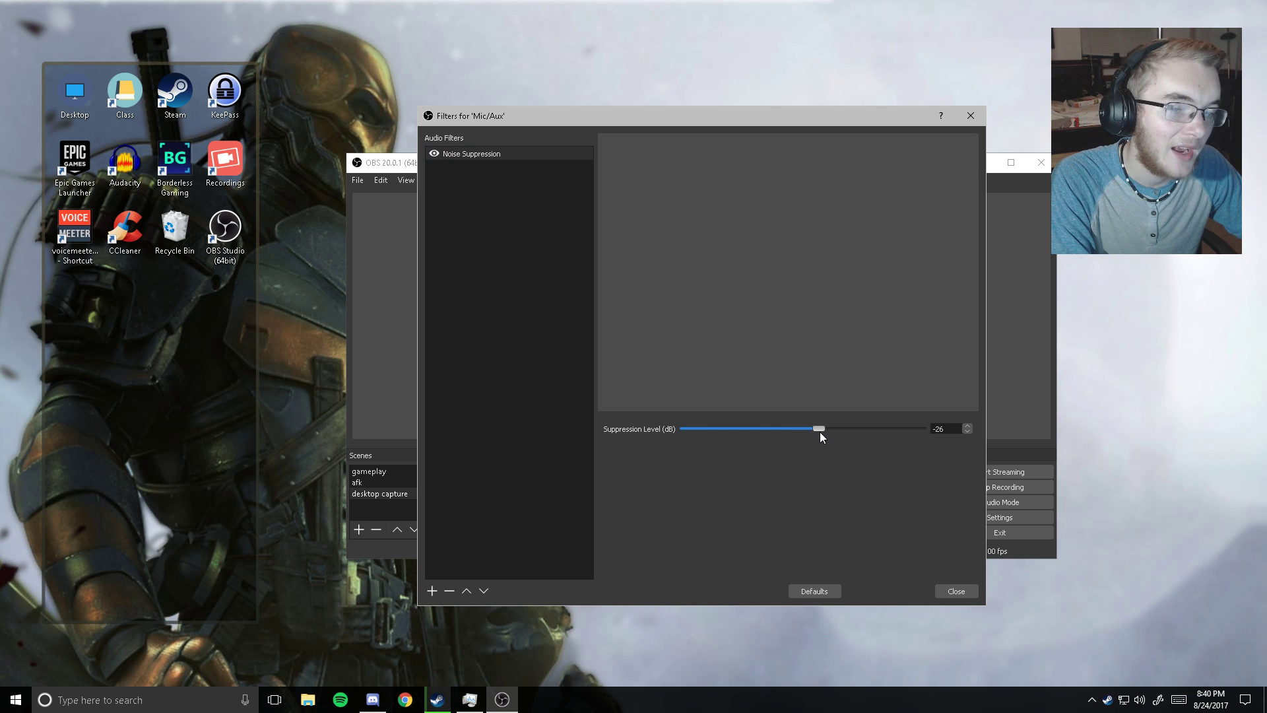
left_click(954, 591)
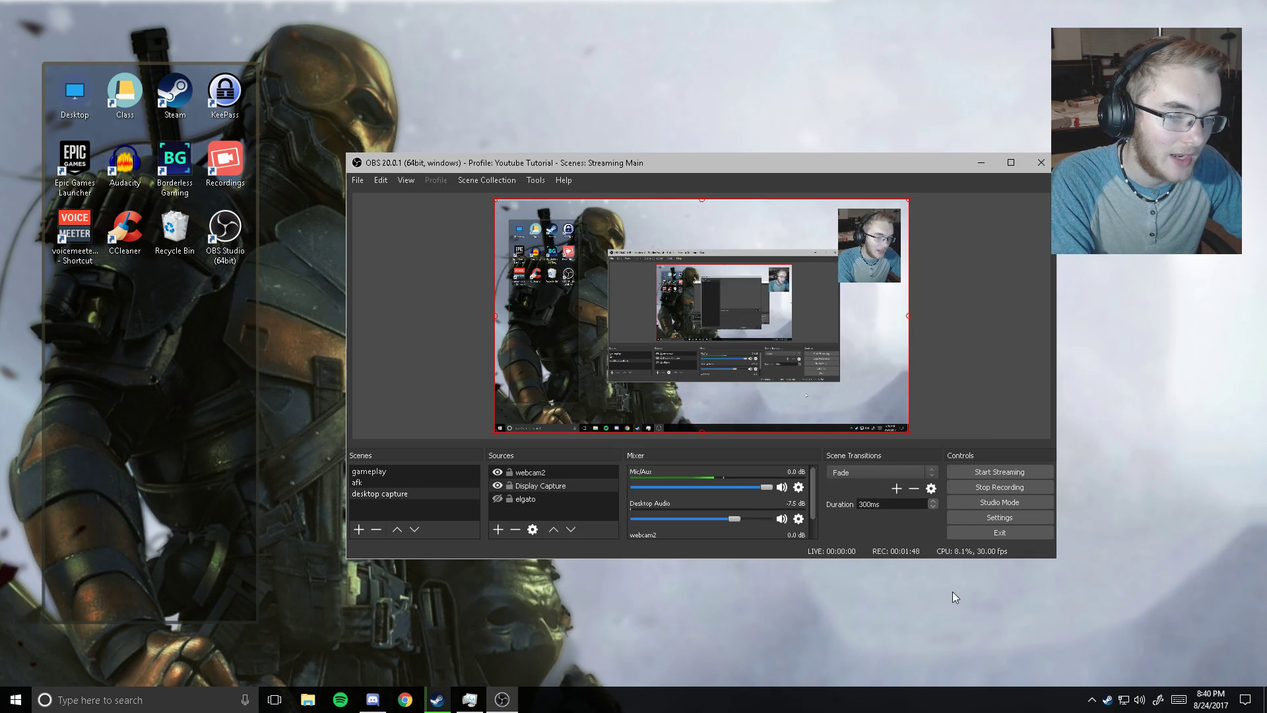